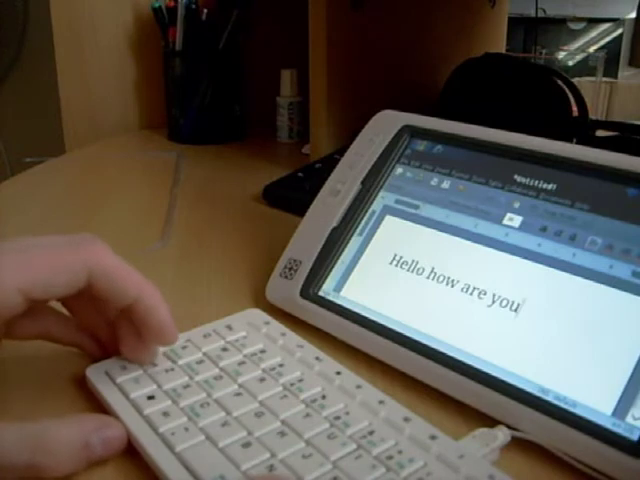
{"action": "type", "text": "?"}
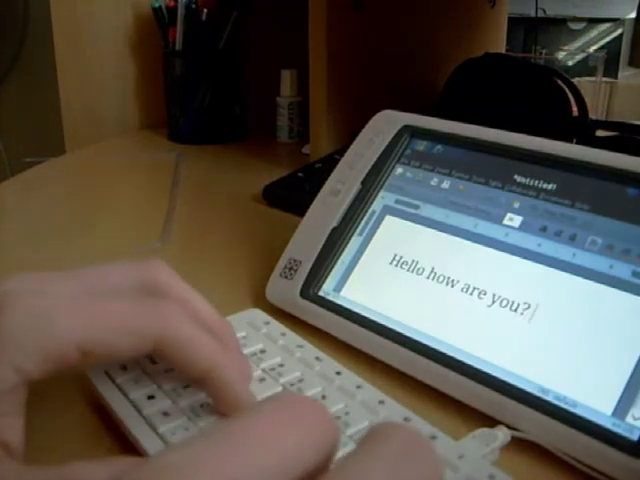